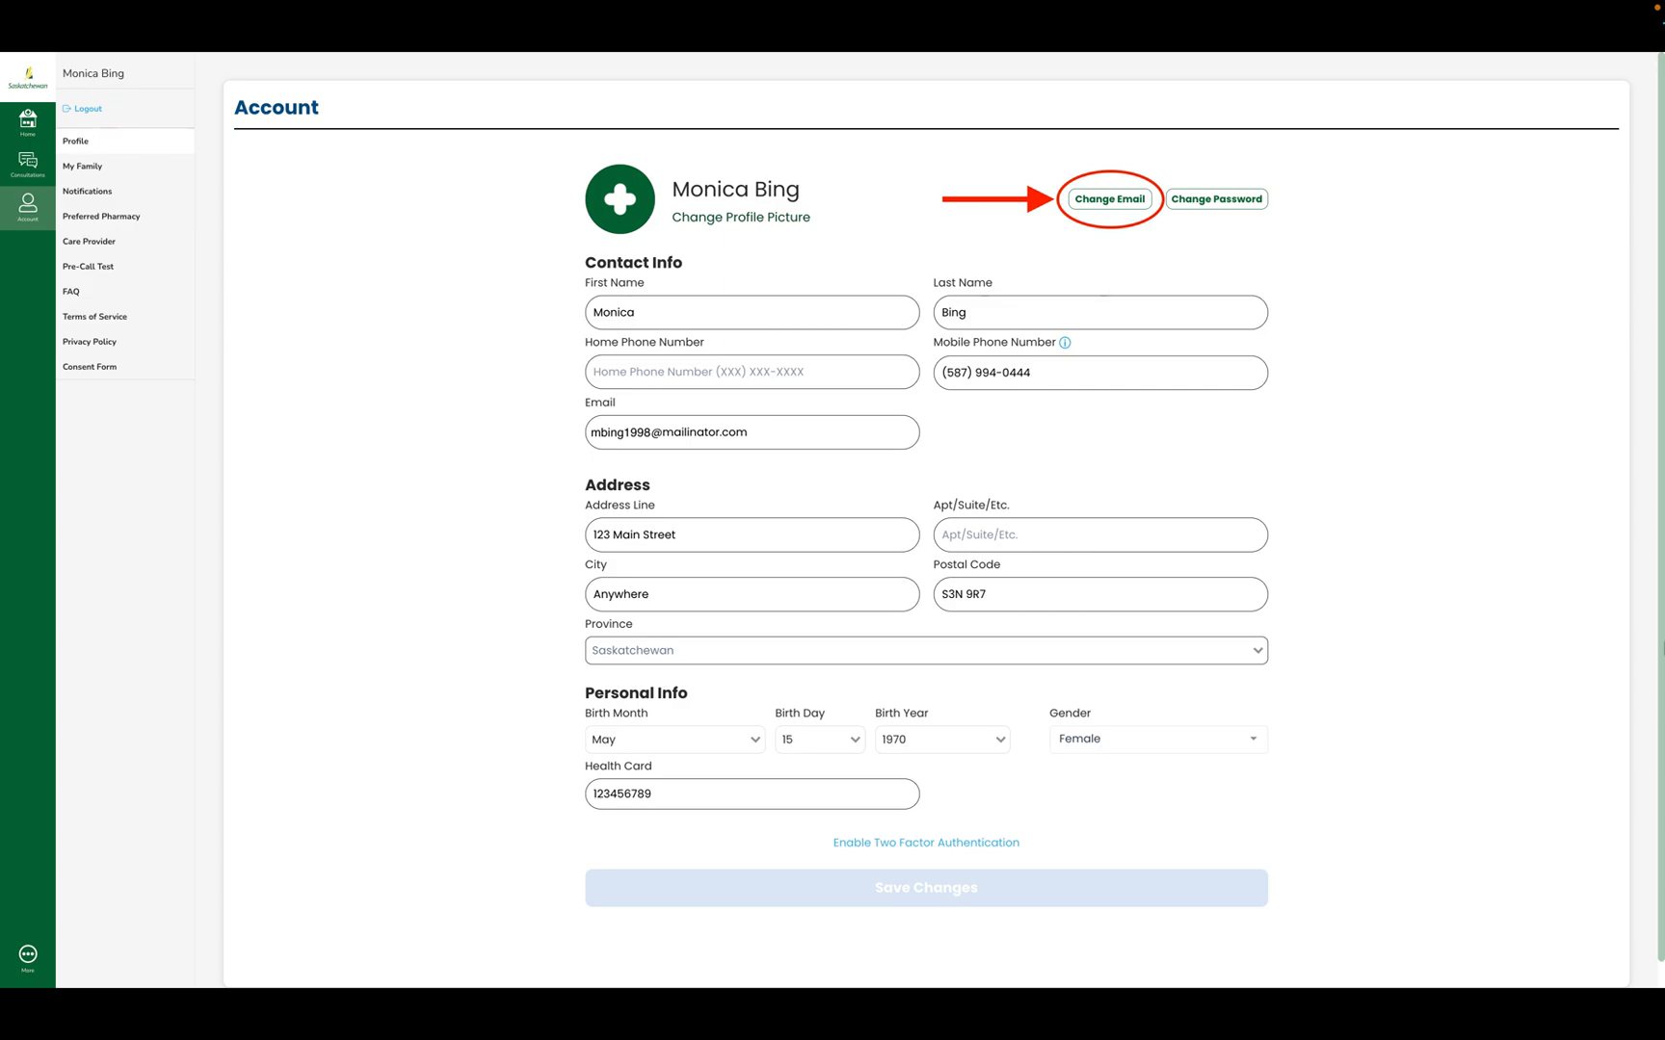
Start the Change Email flow from the Account page
left_click(1108, 199)
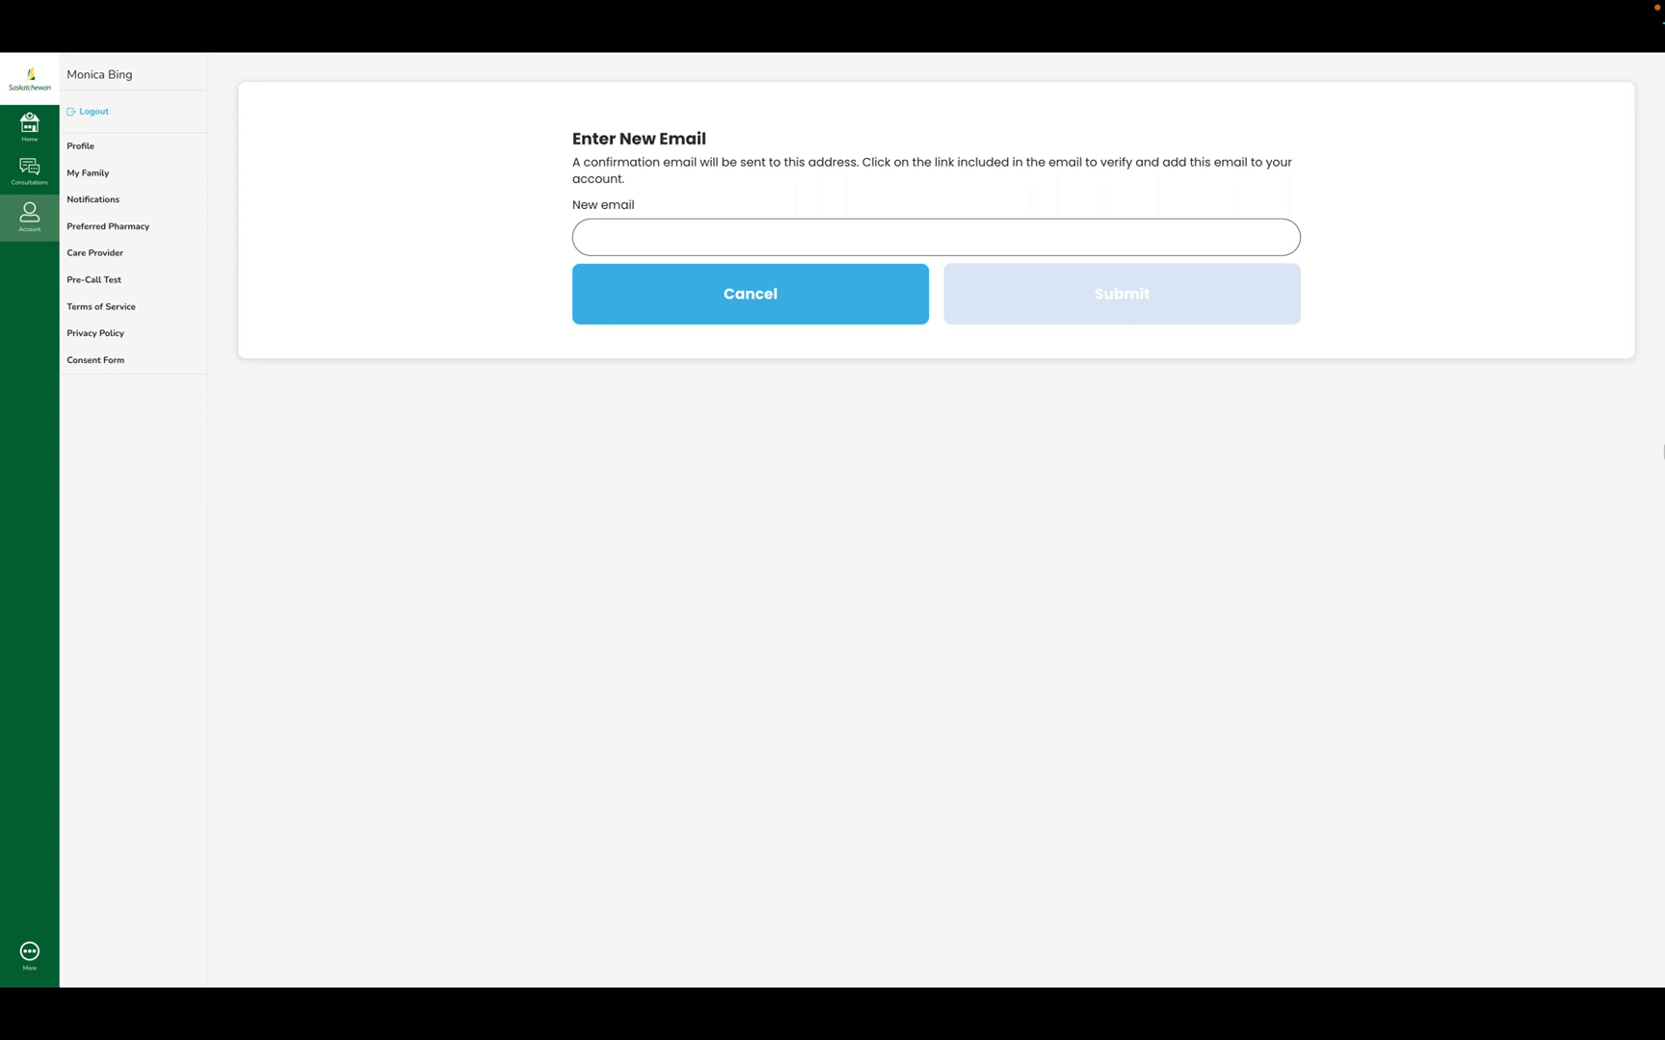
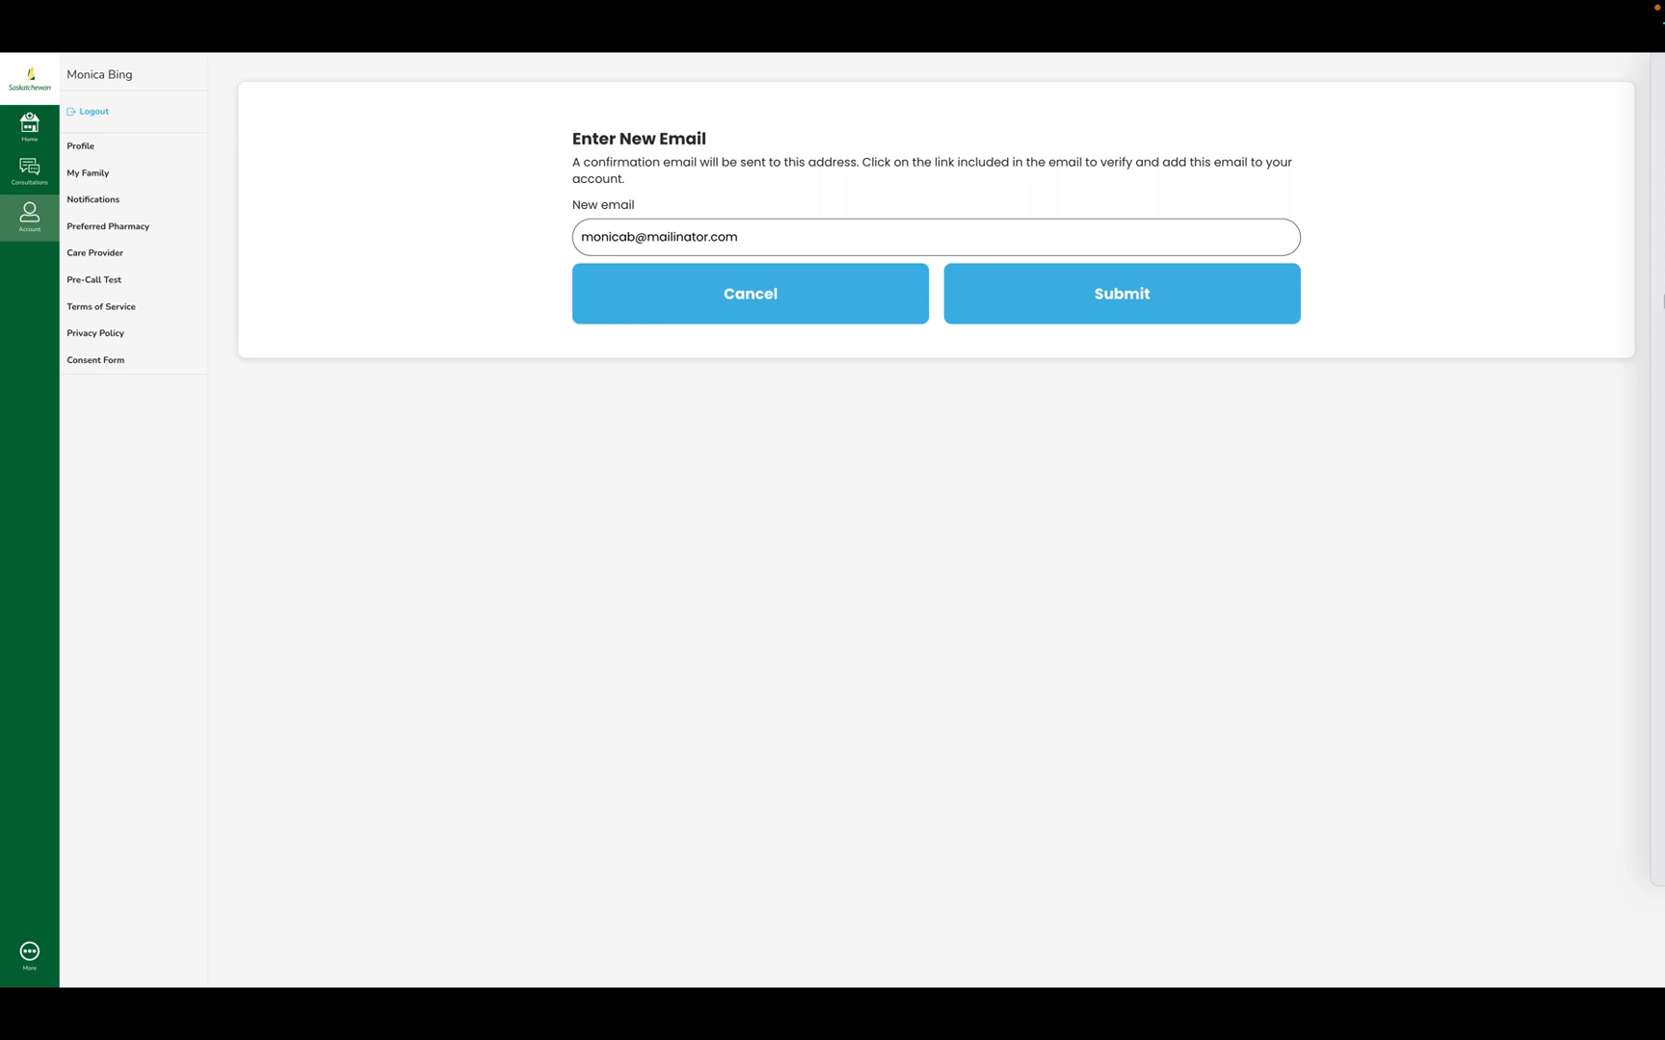
left_click(1121, 293)
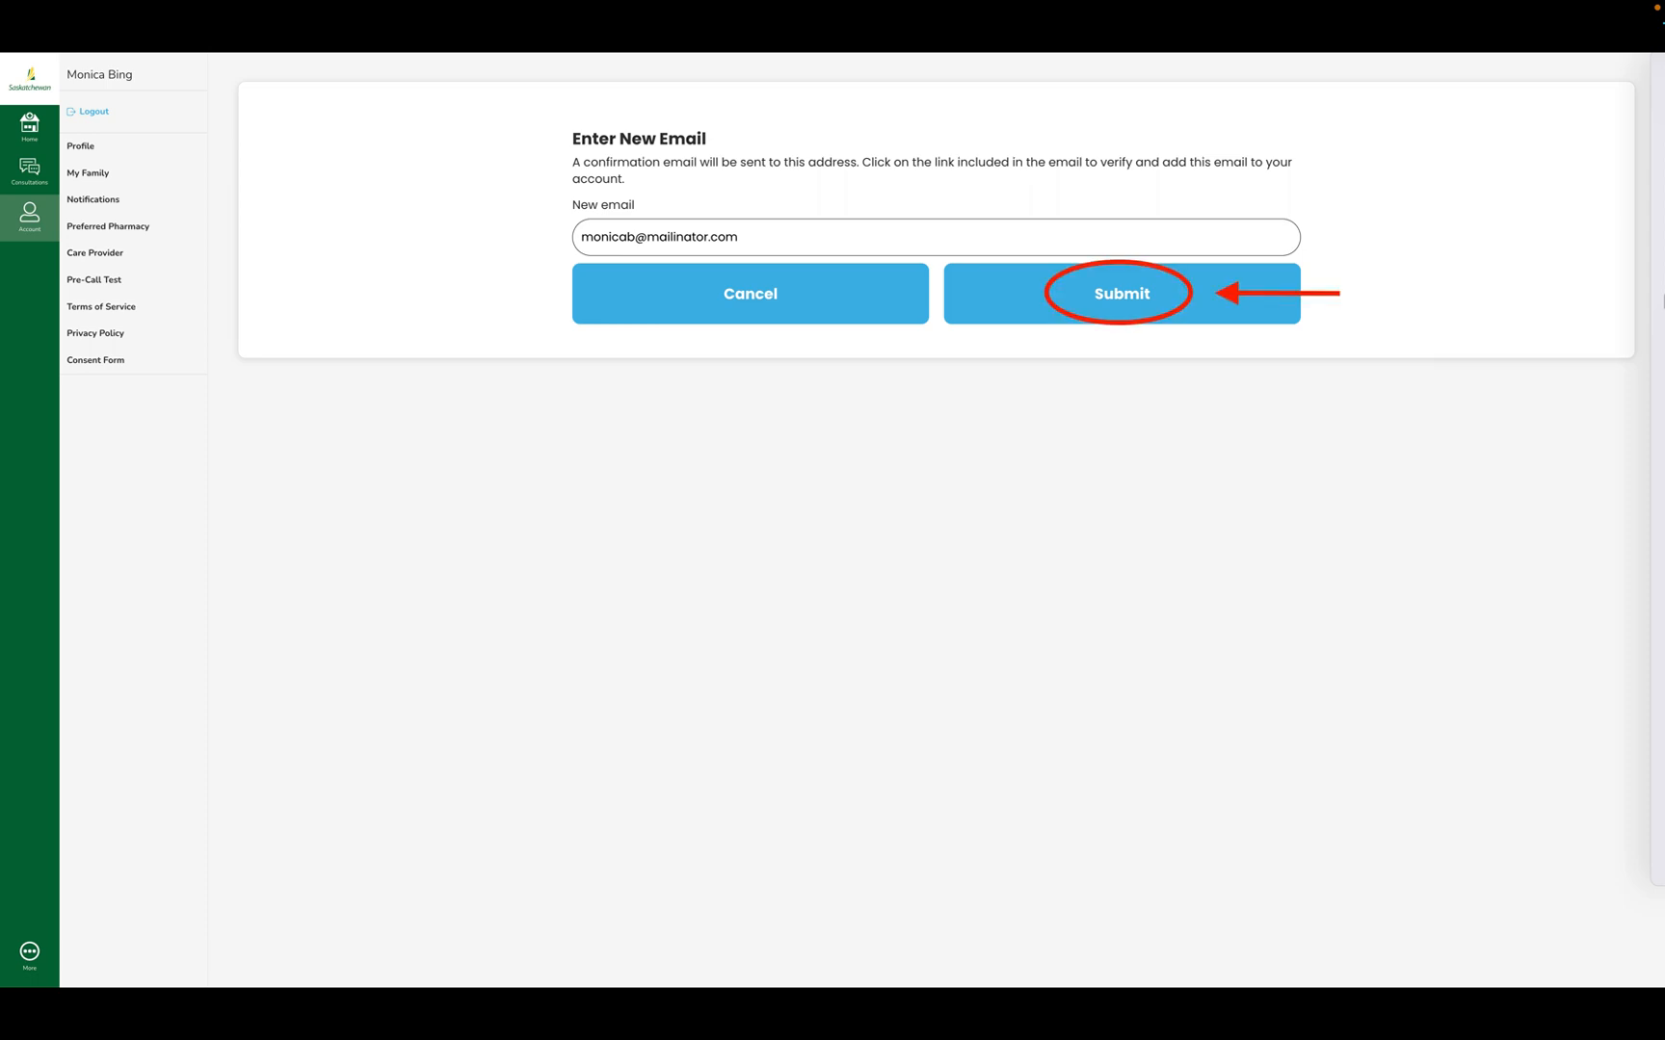
left_click(1120, 295)
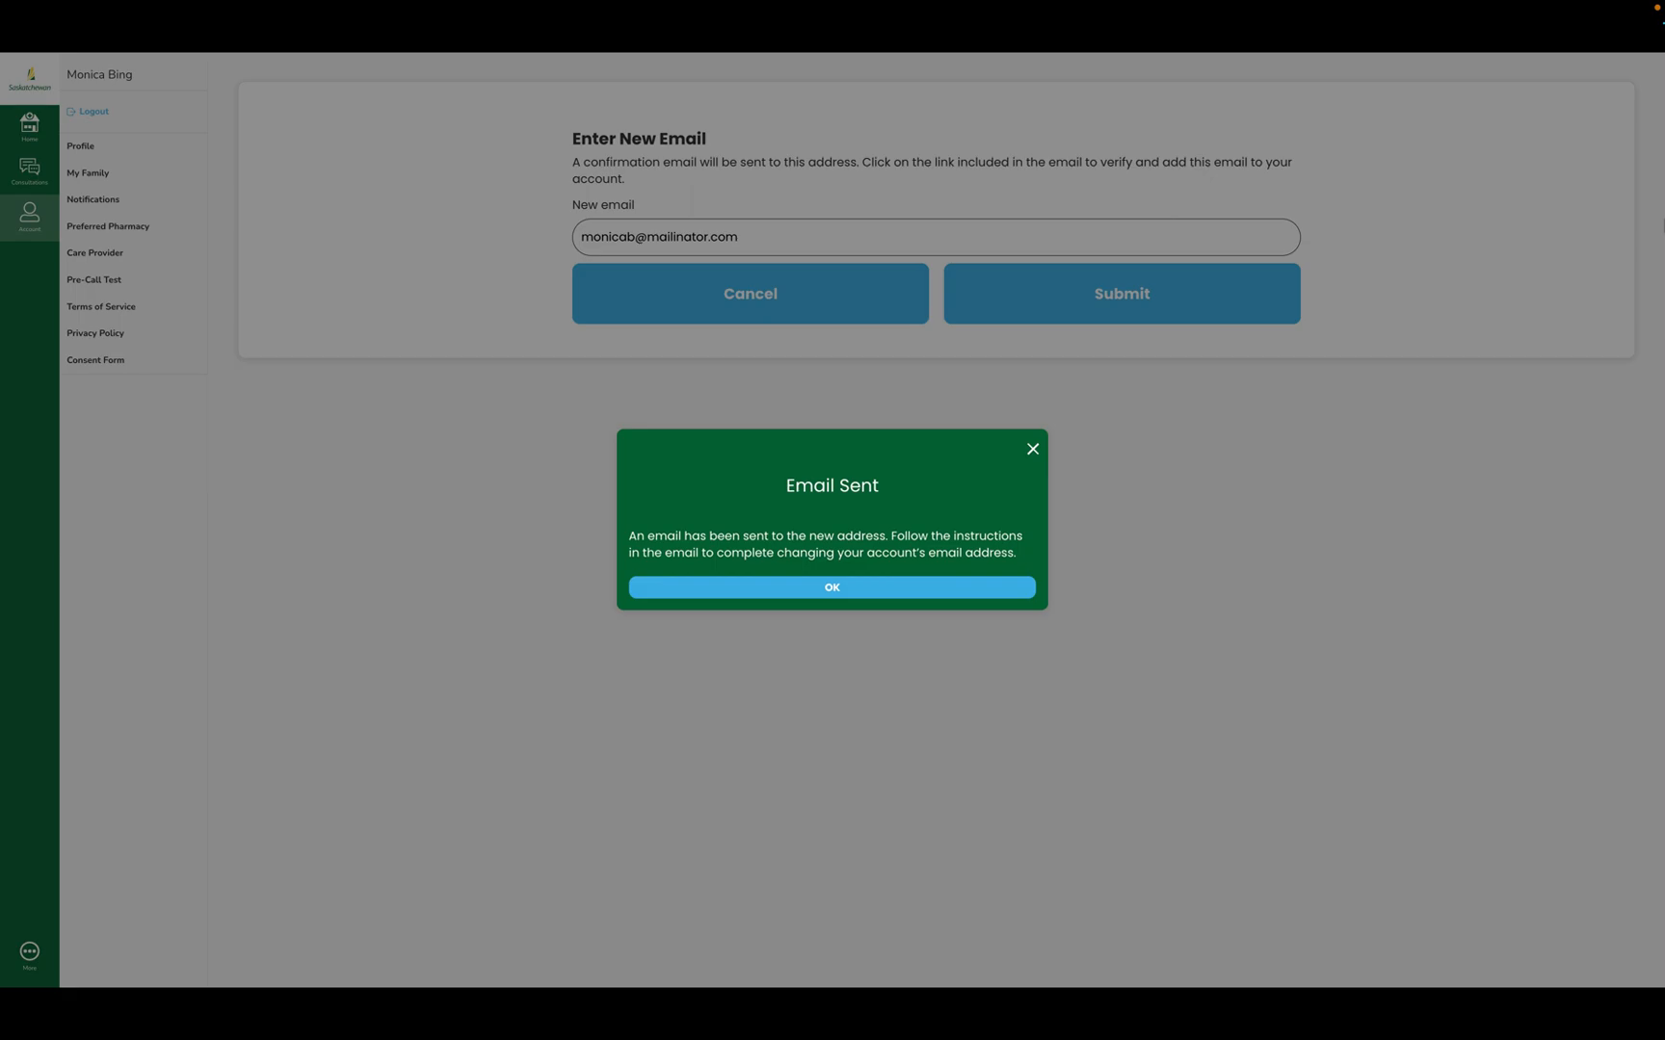
left_click(833, 588)
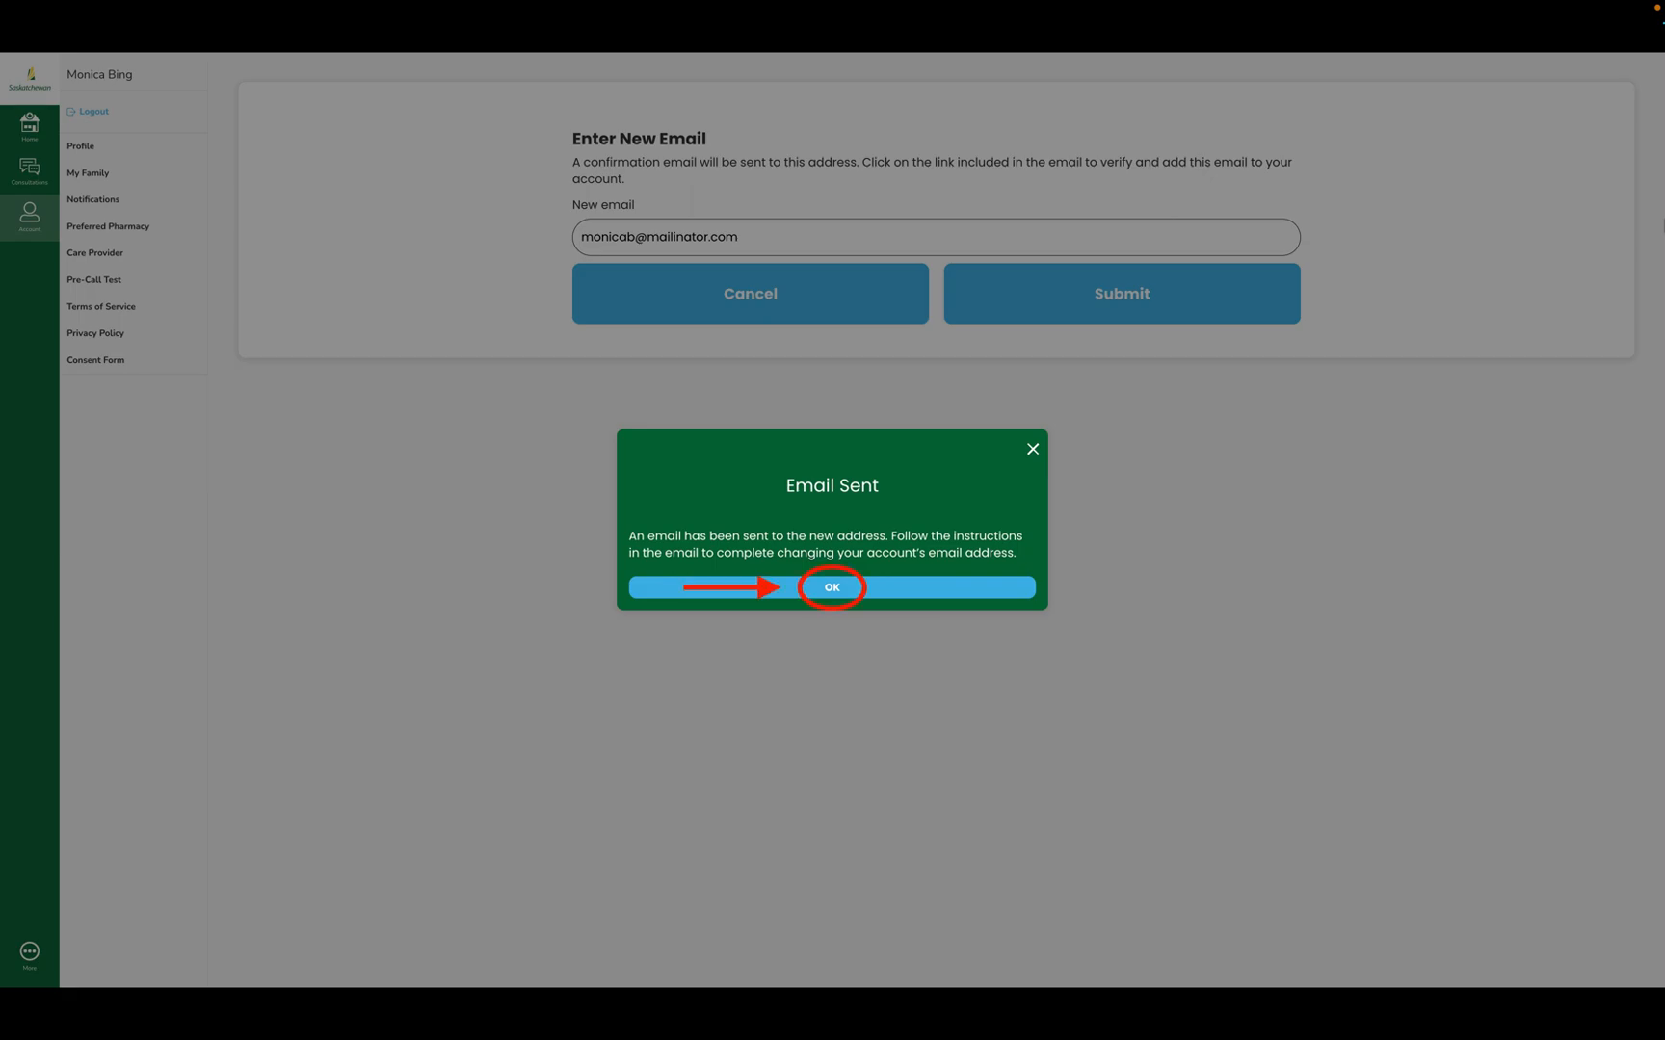
left_click(833, 587)
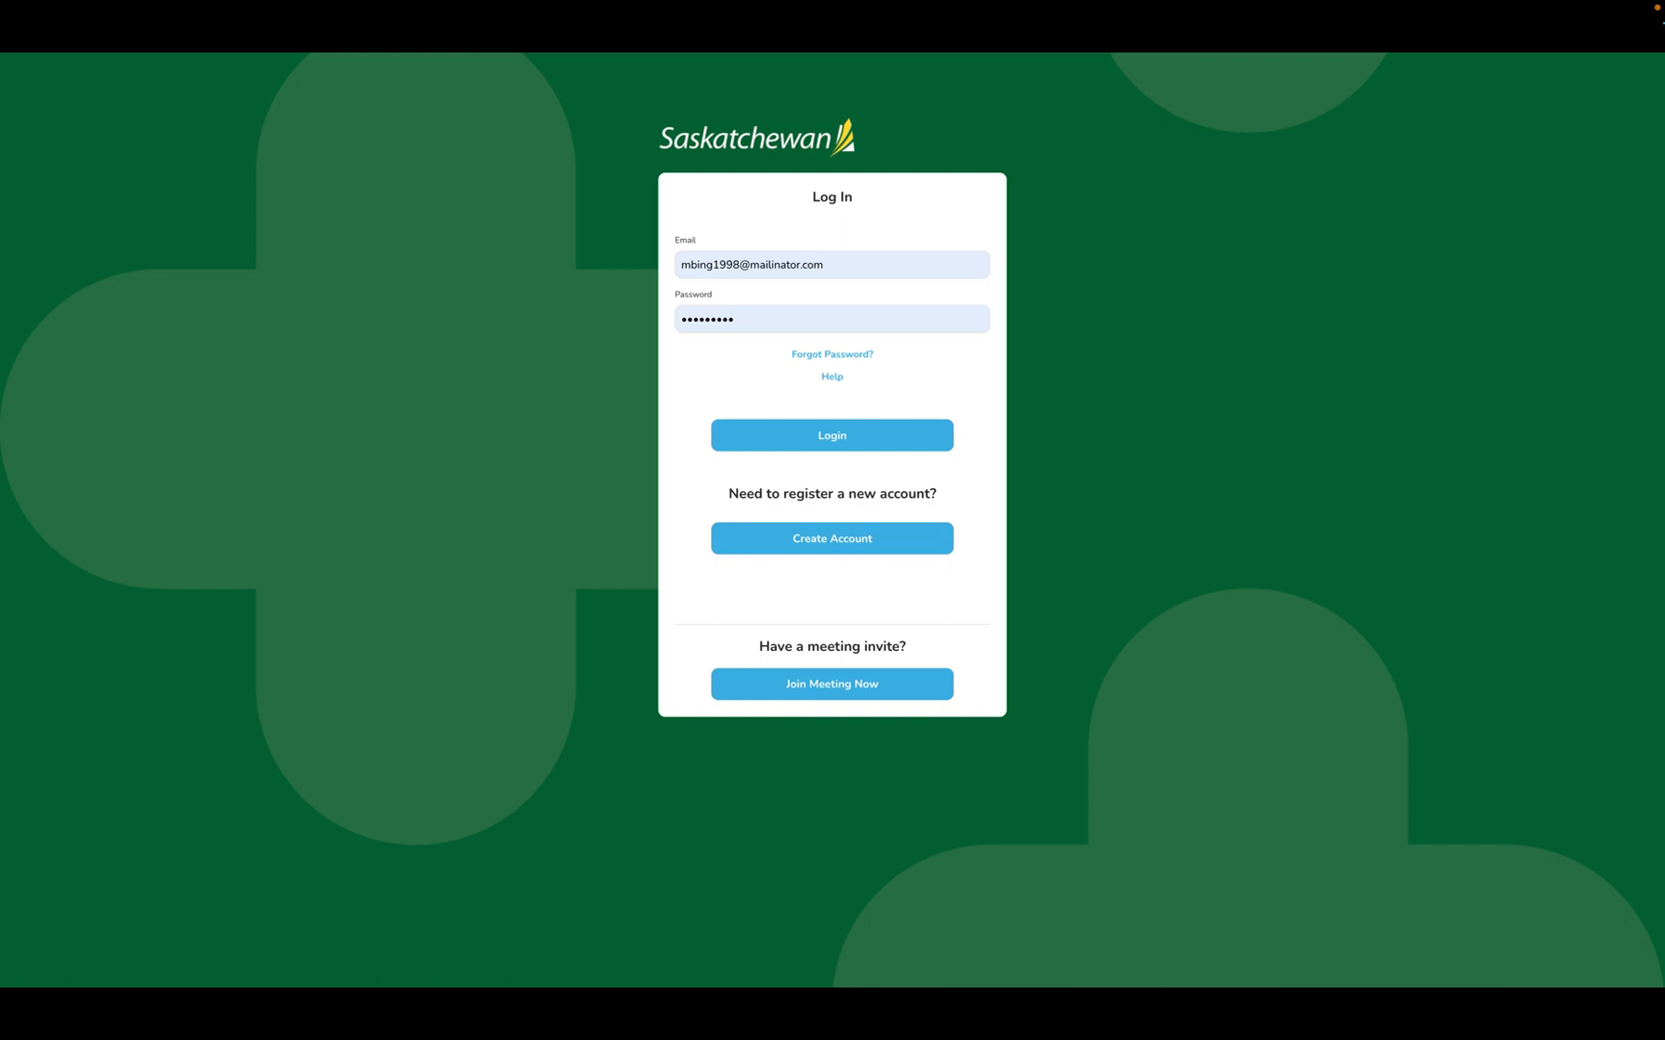
Bring up the SK Virtual Visit confirmation email in the new address's inbox
left_click(830, 435)
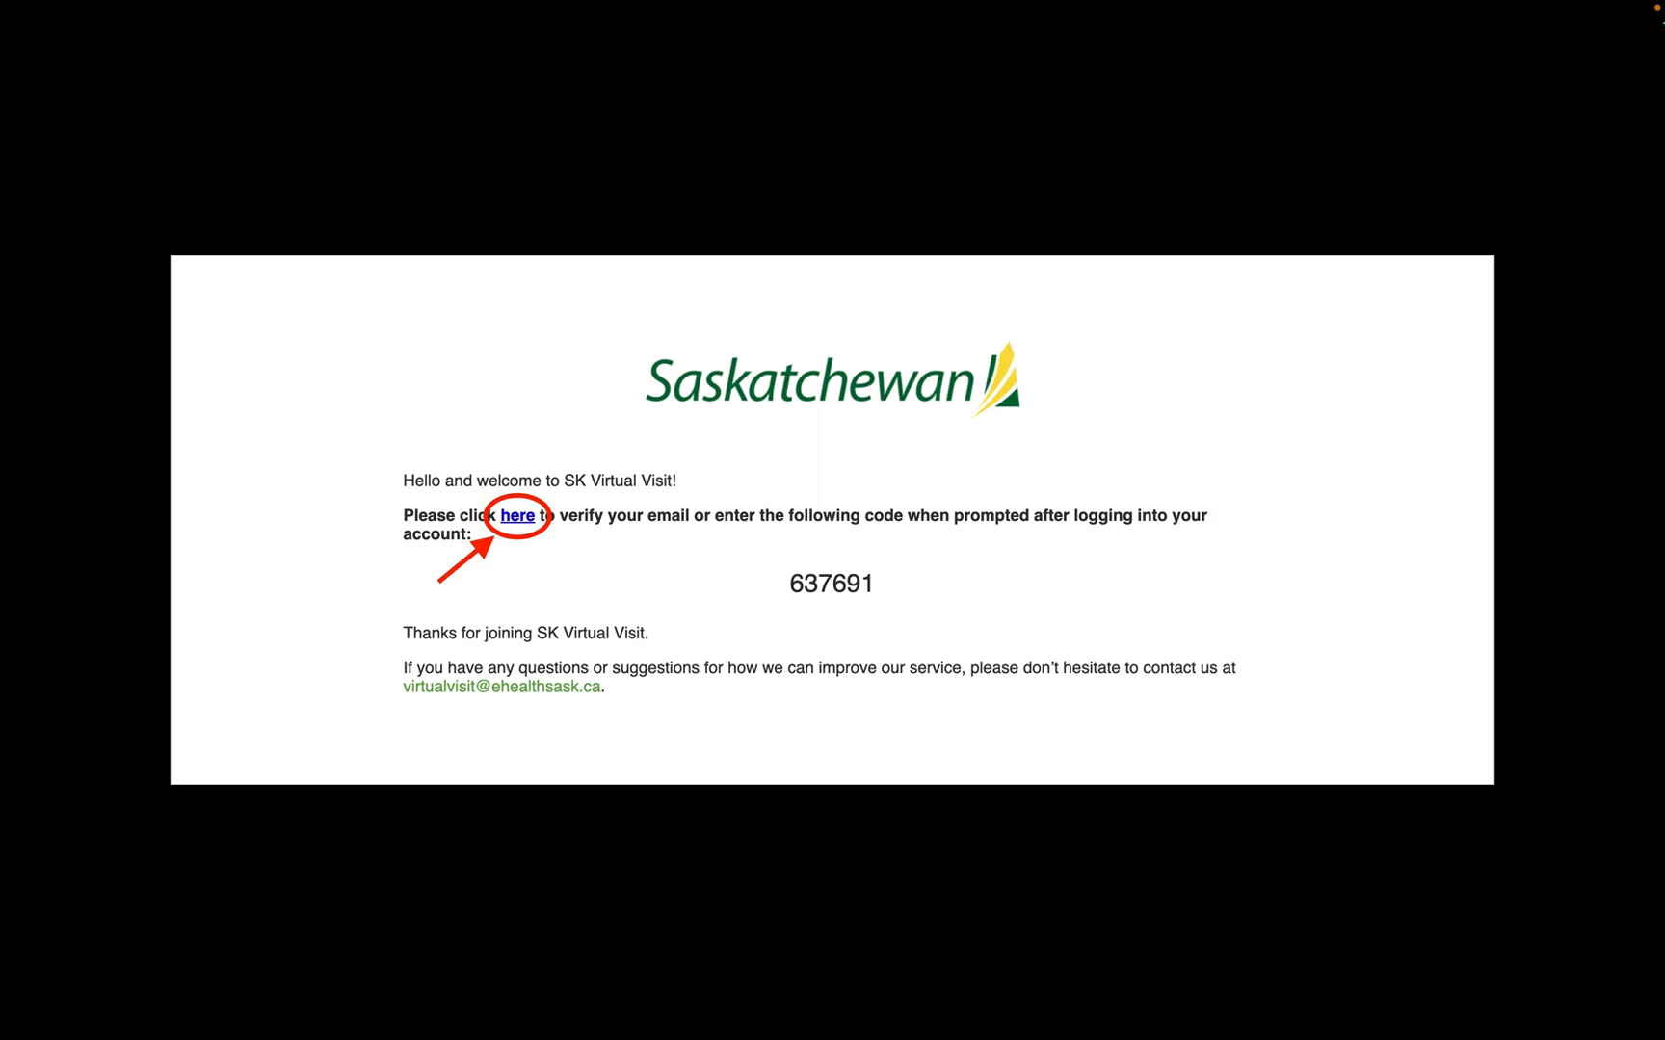
Follow the 'here' verification link in the confirmation email
left_click(518, 516)
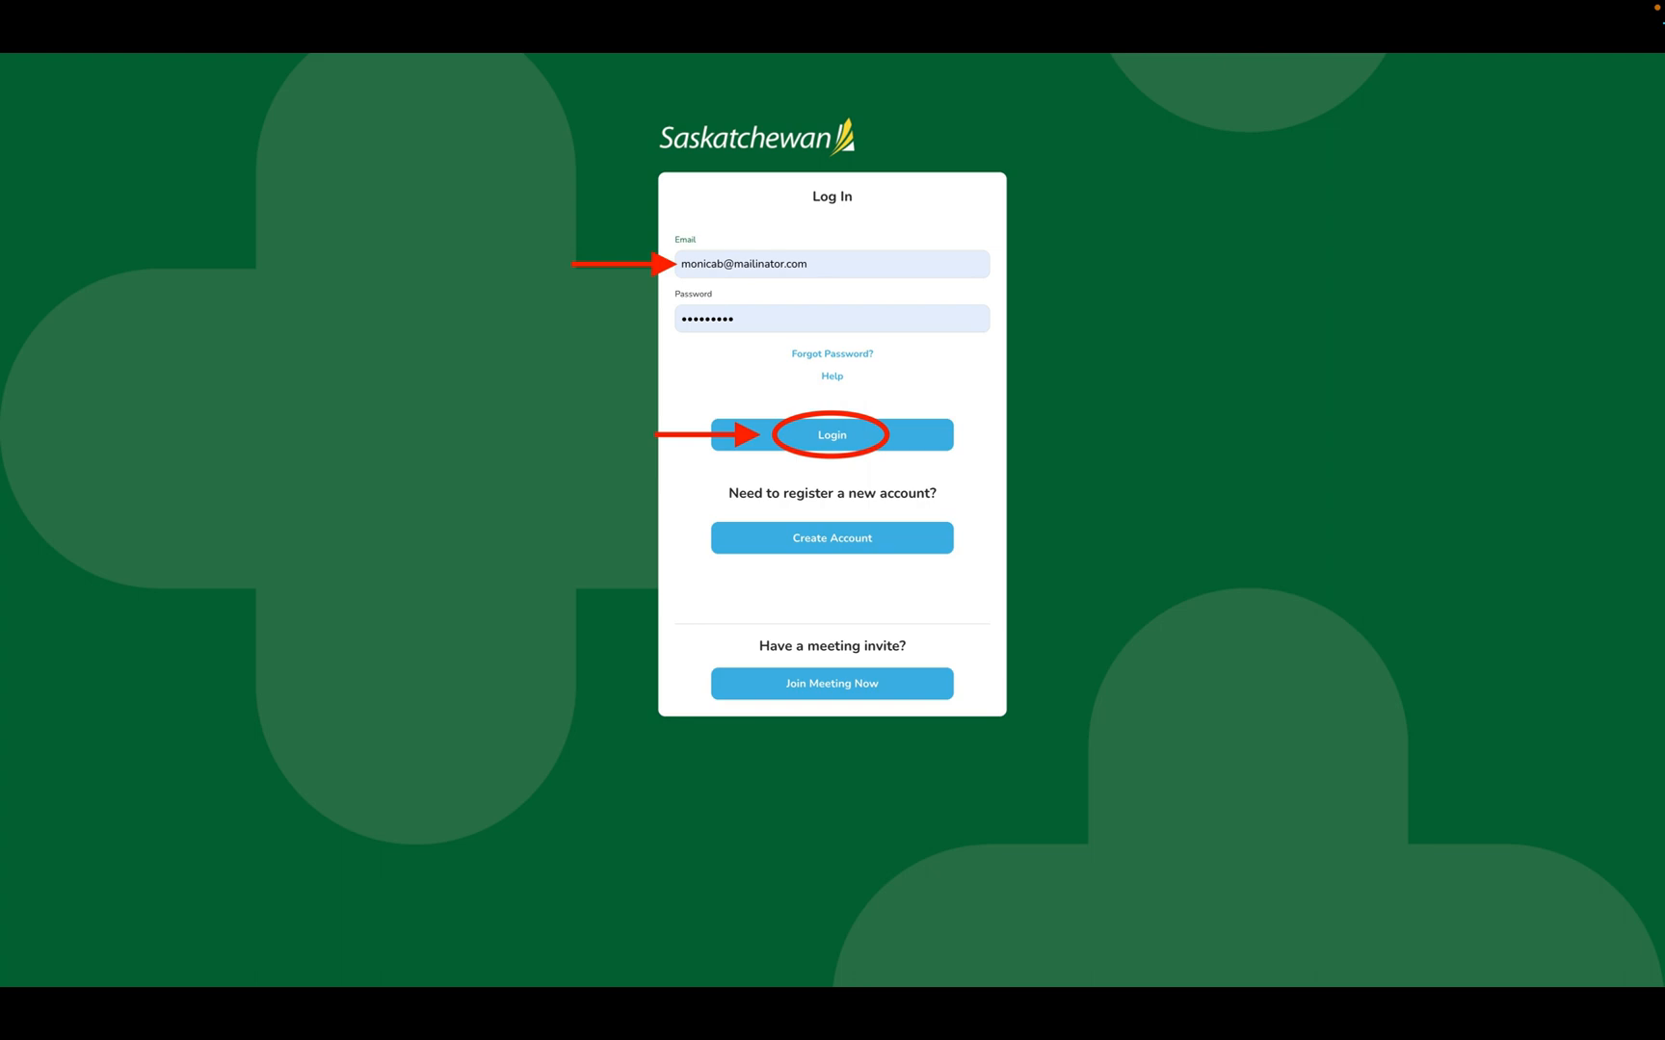
left_click(831, 435)
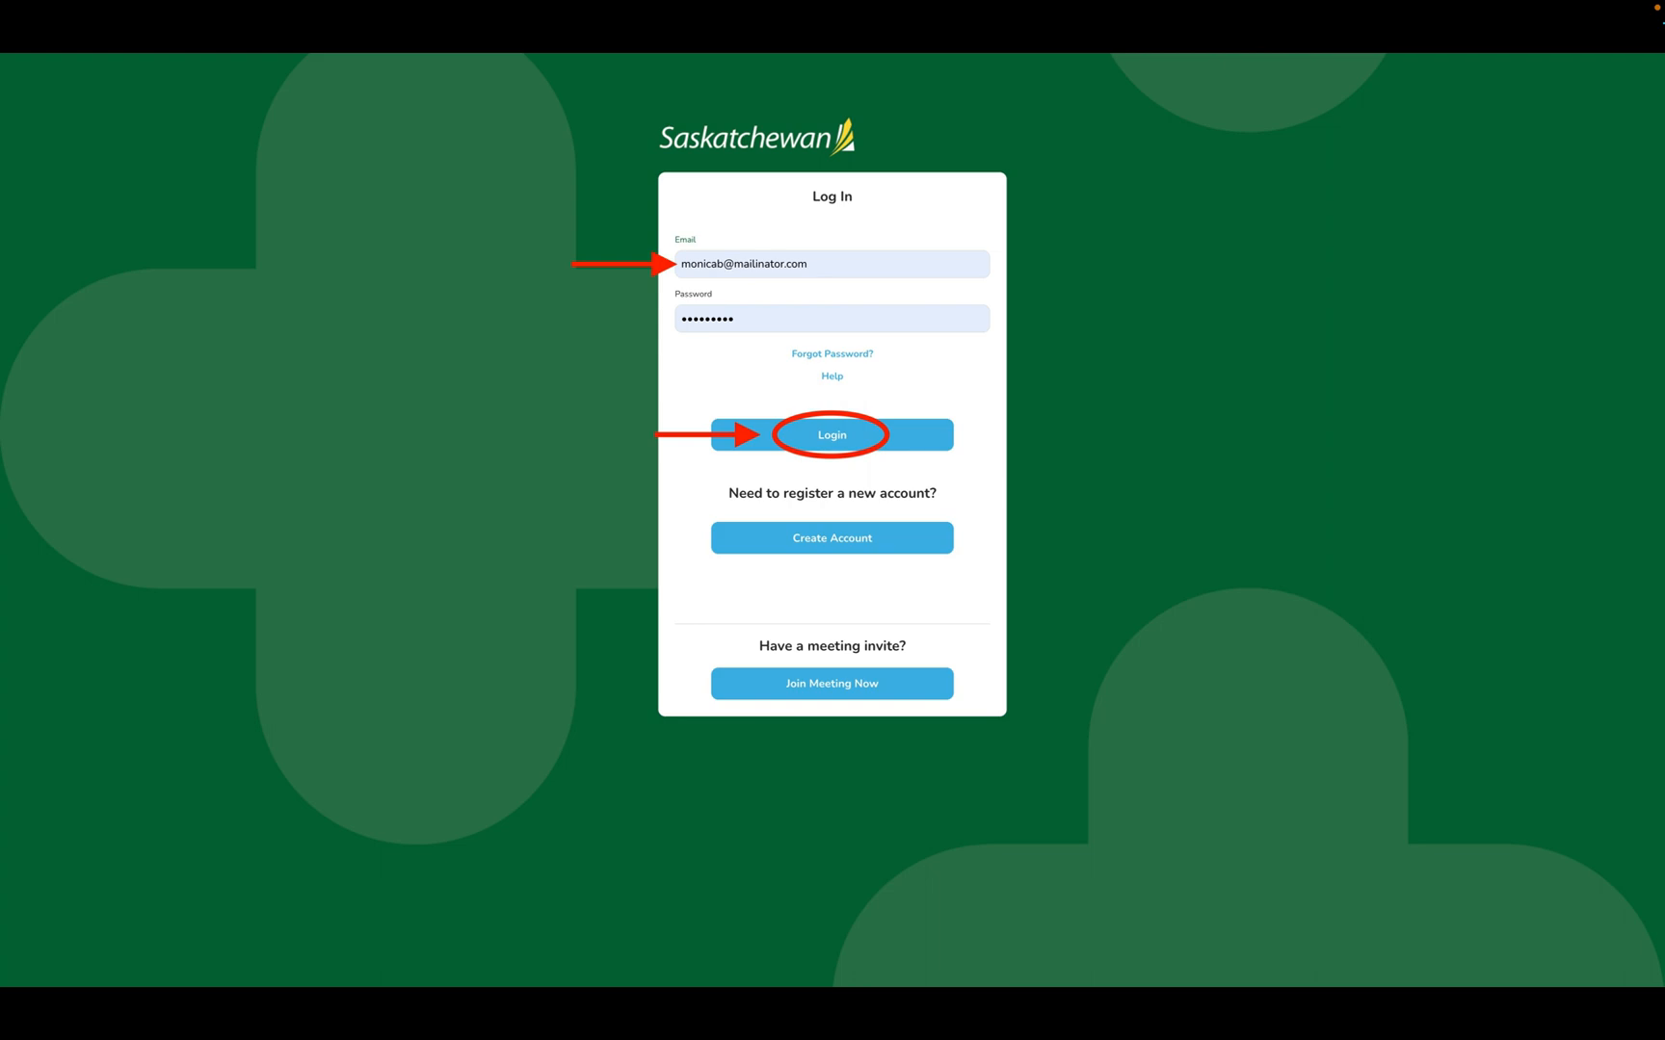
left_click(830, 433)
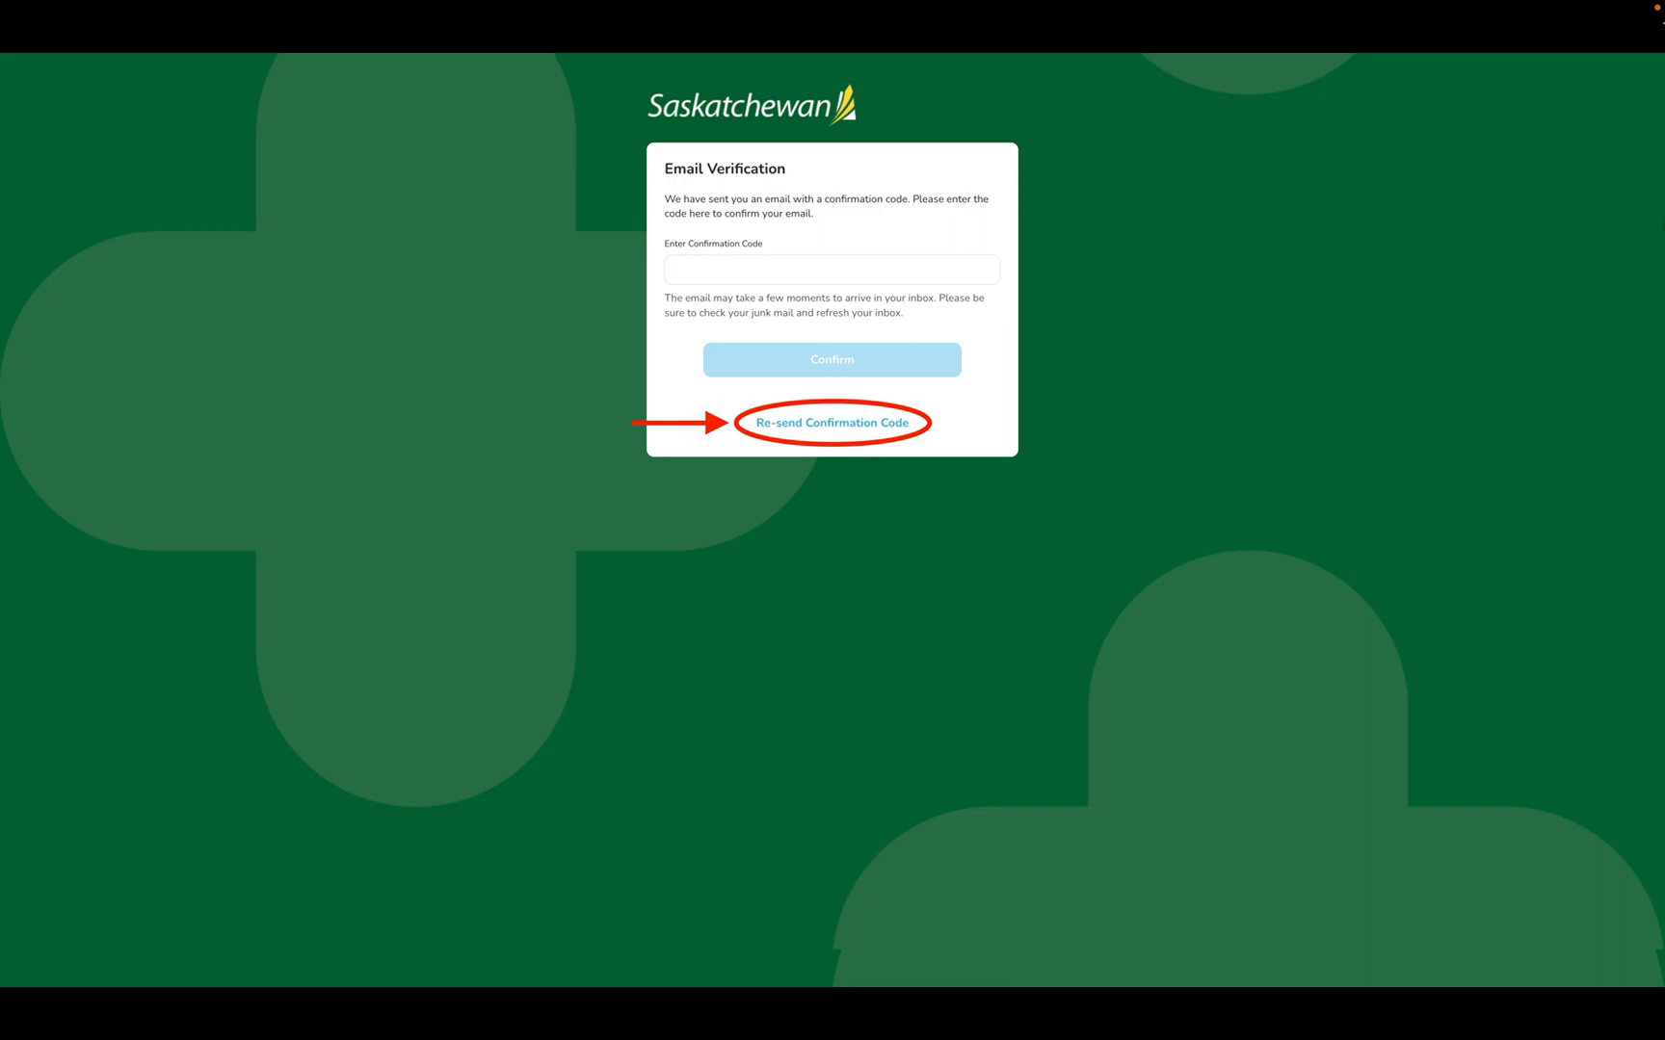
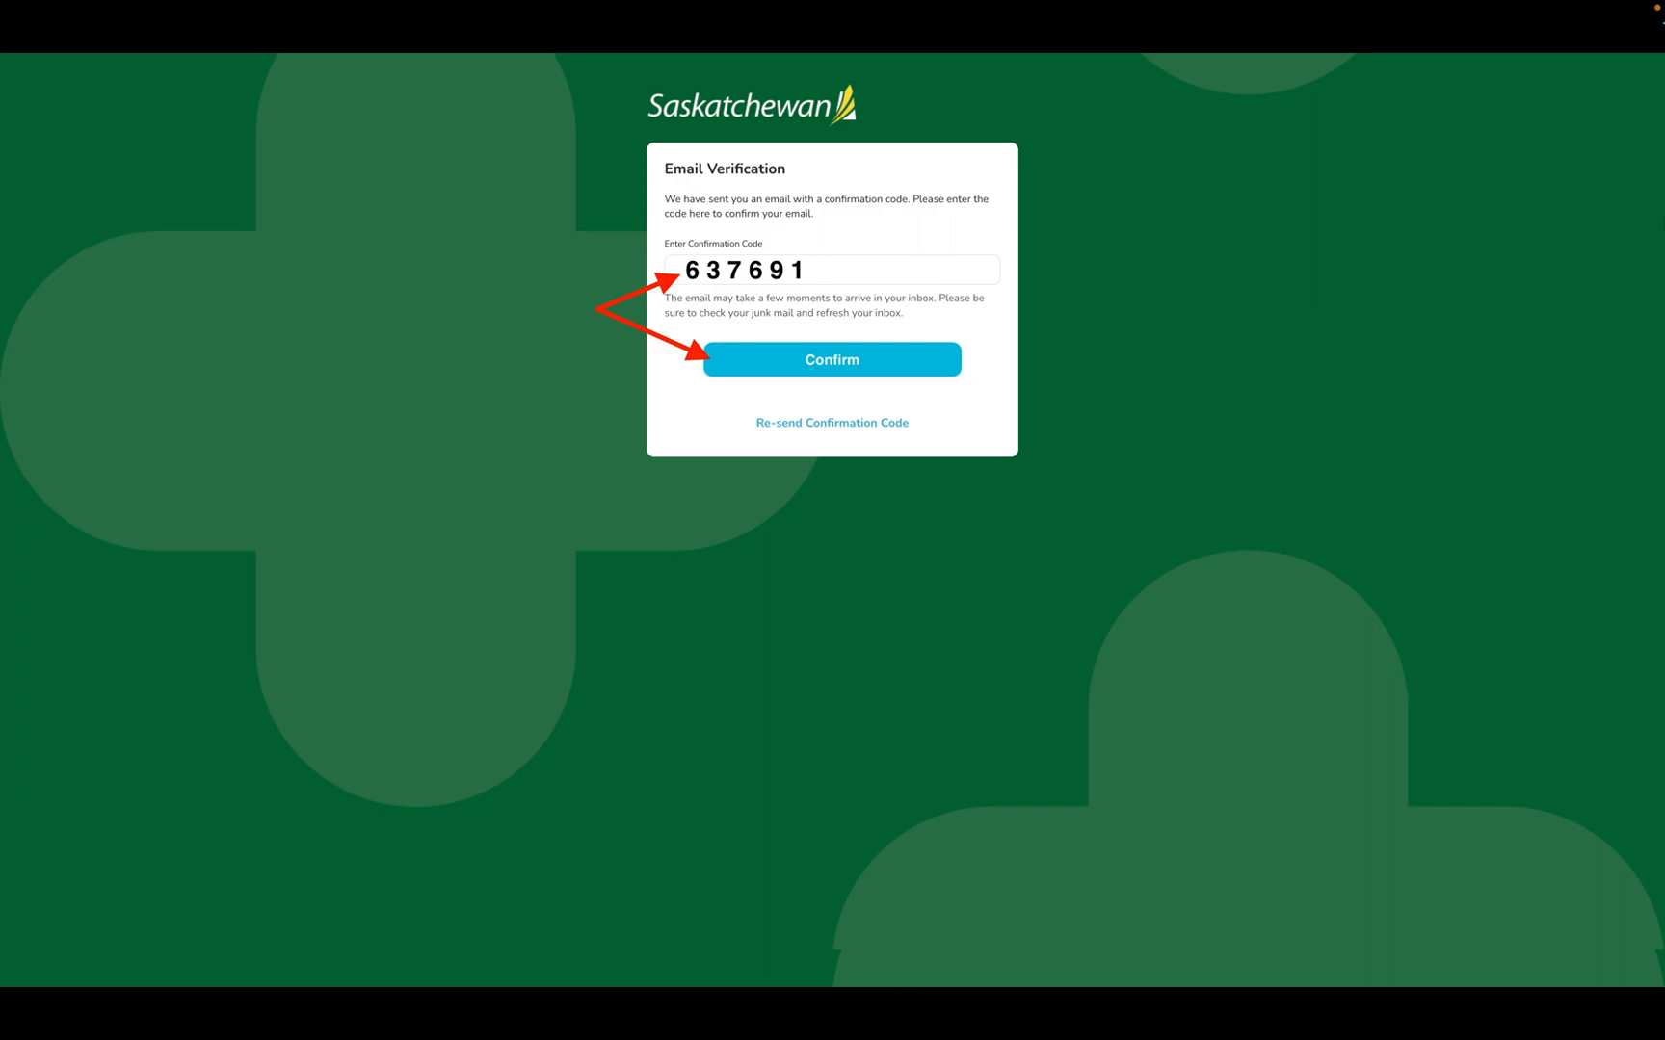
left_click(830, 360)
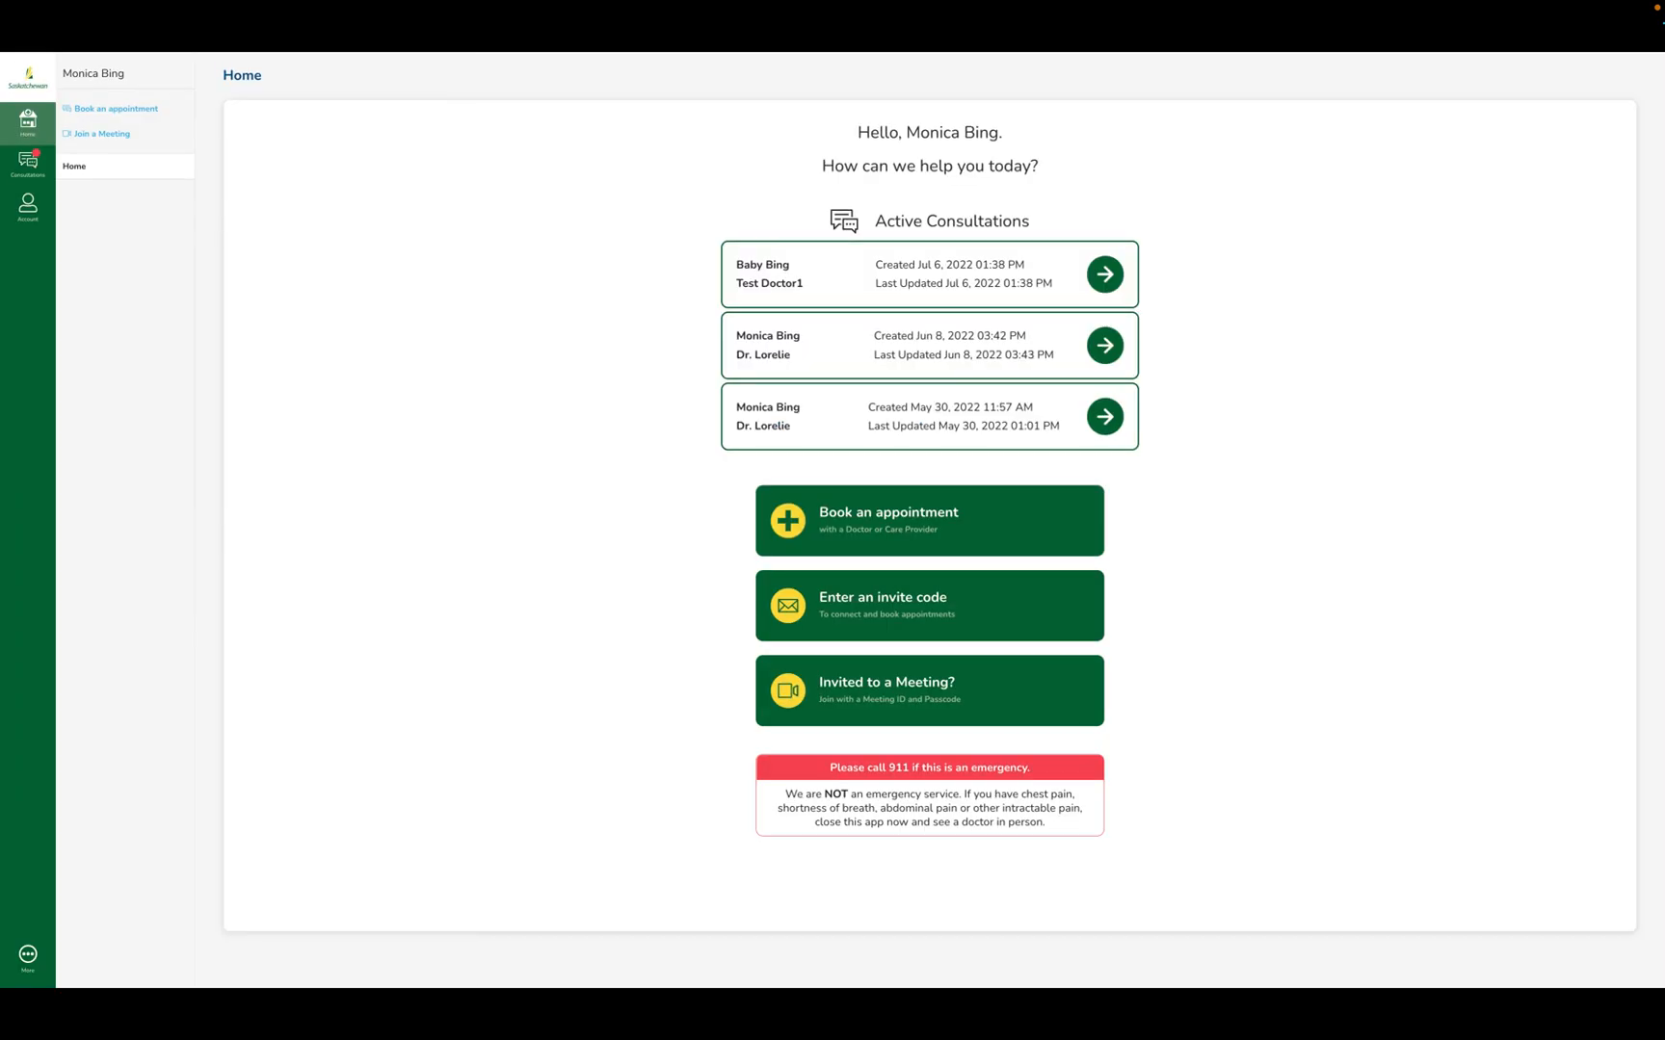